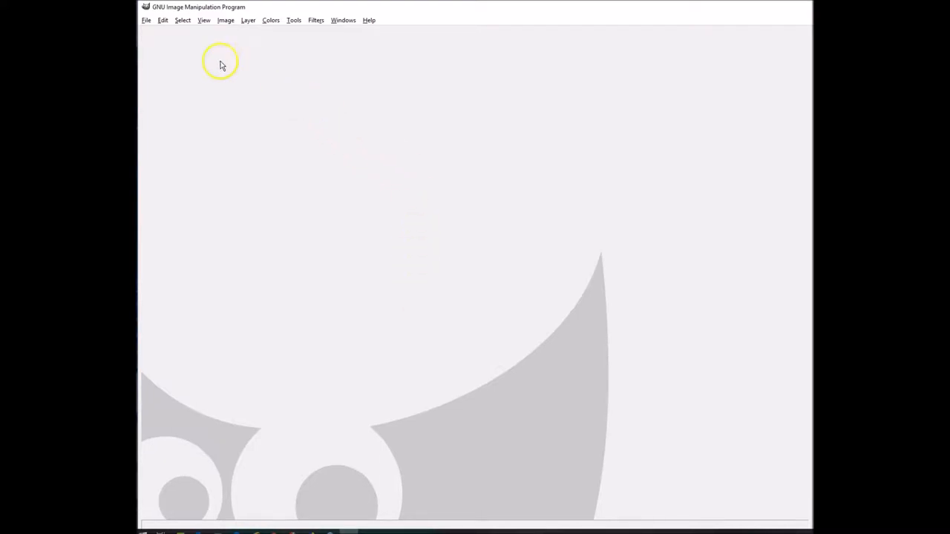
Open the Rabbit.jpg photo from the Example folder via File > Open.
click(146, 20)
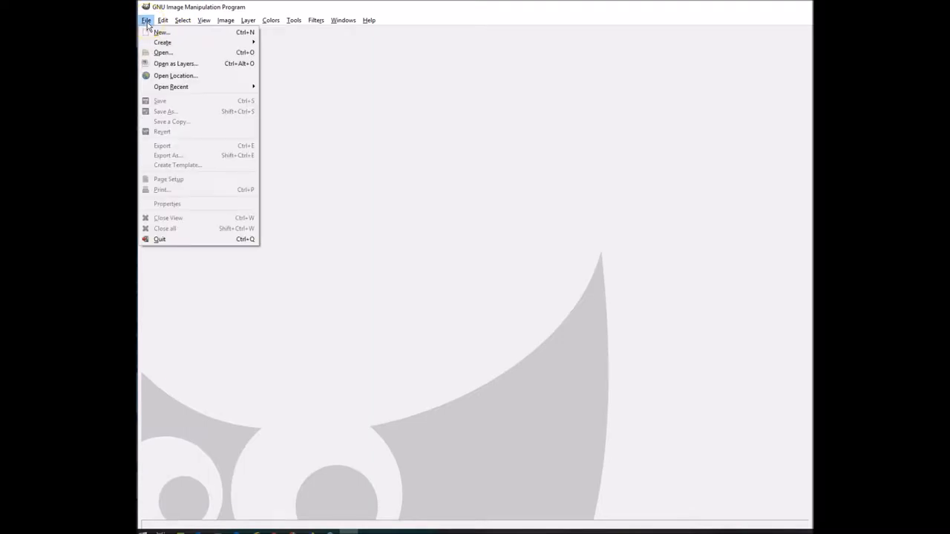
click(162, 52)
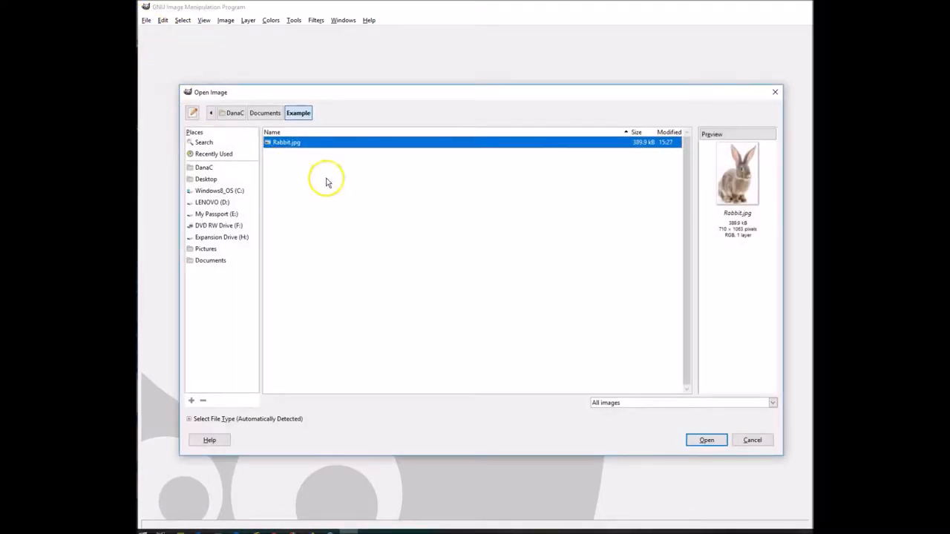
mouse_move(432, 295)
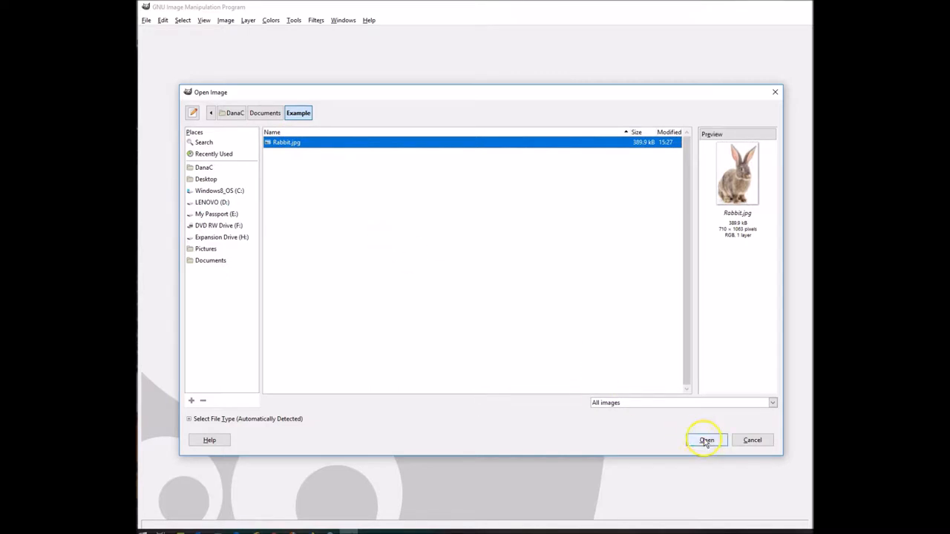
click(705, 440)
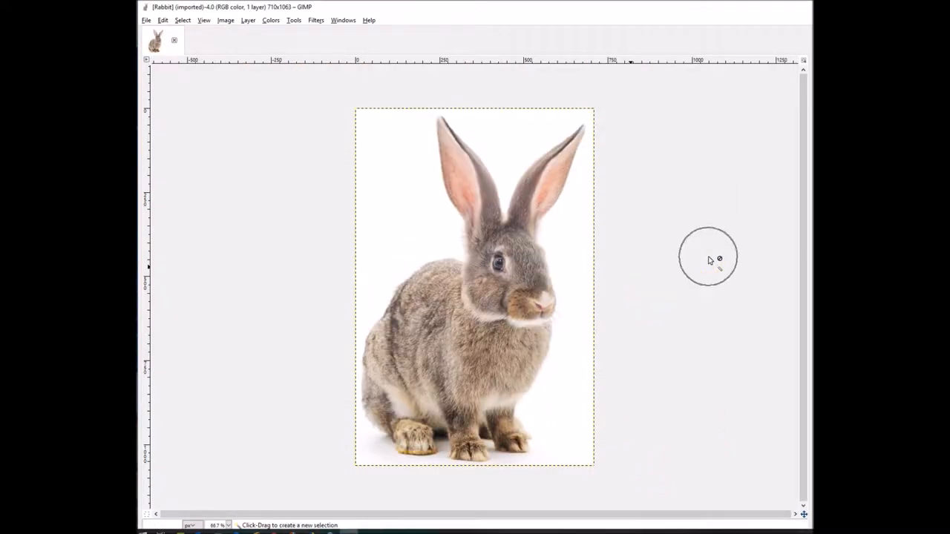
mouse_move(249, 268)
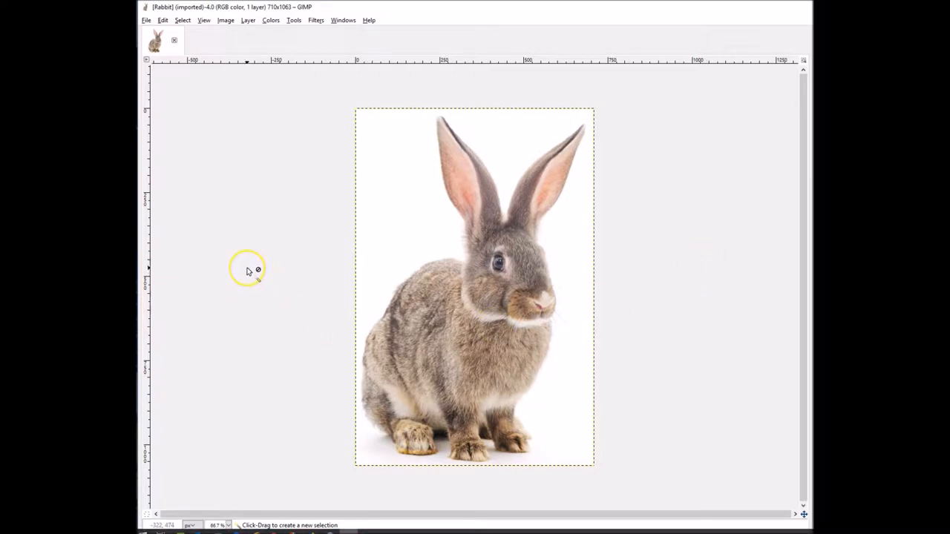
mouse_move(245, 287)
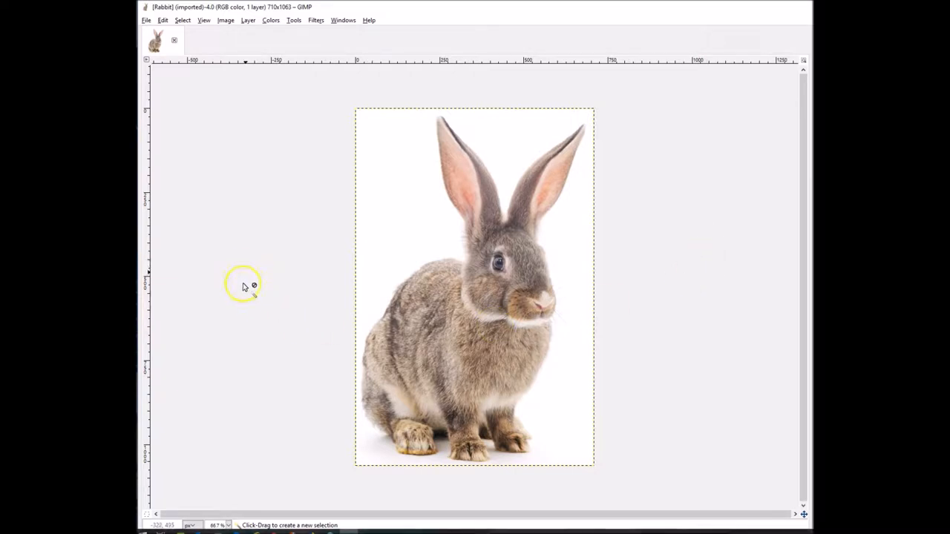
Fuzzy-select the white background around the rabbit.
click(294, 20)
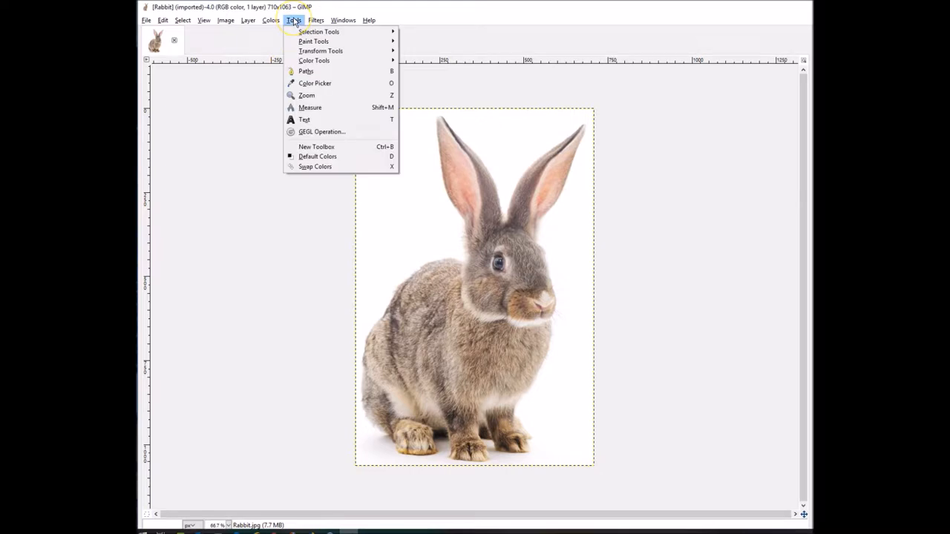
mouse_move(296, 24)
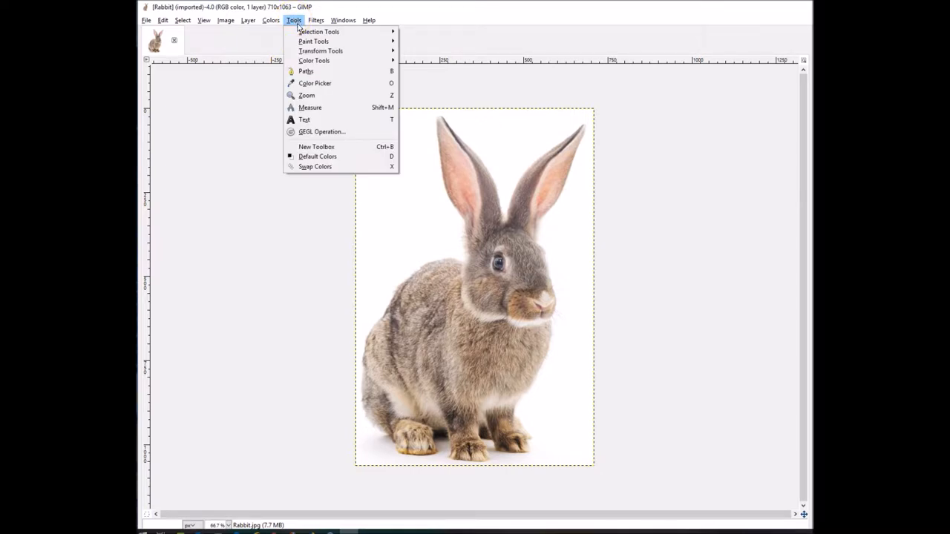
mouse_move(318, 31)
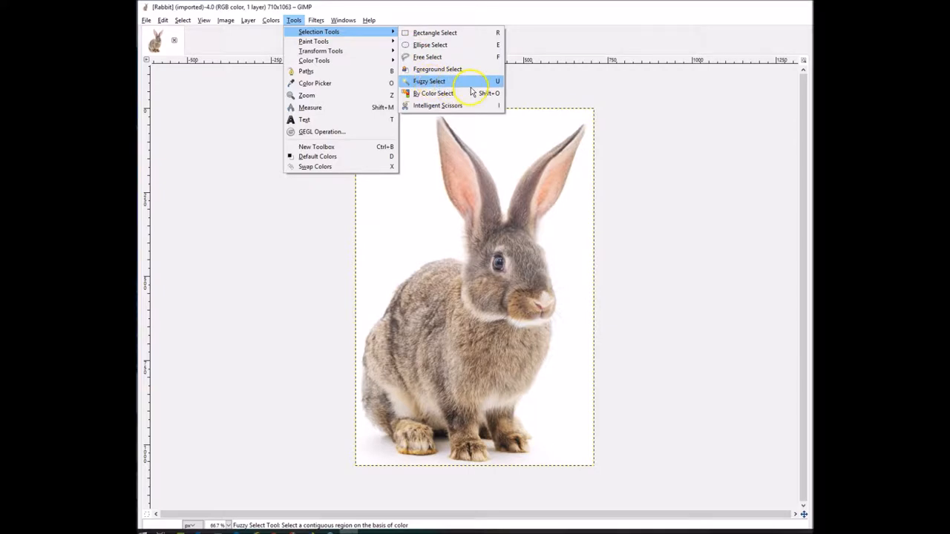
click(429, 81)
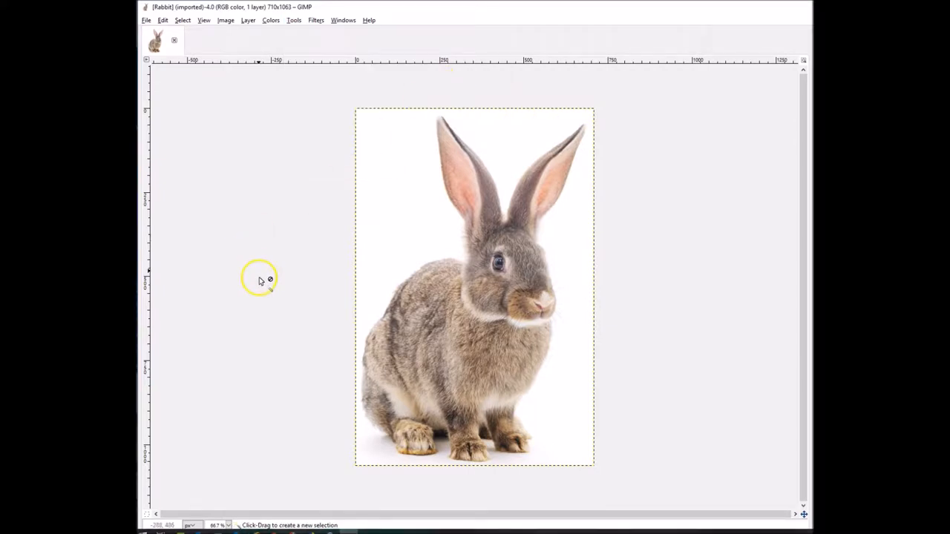
mouse_move(386, 258)
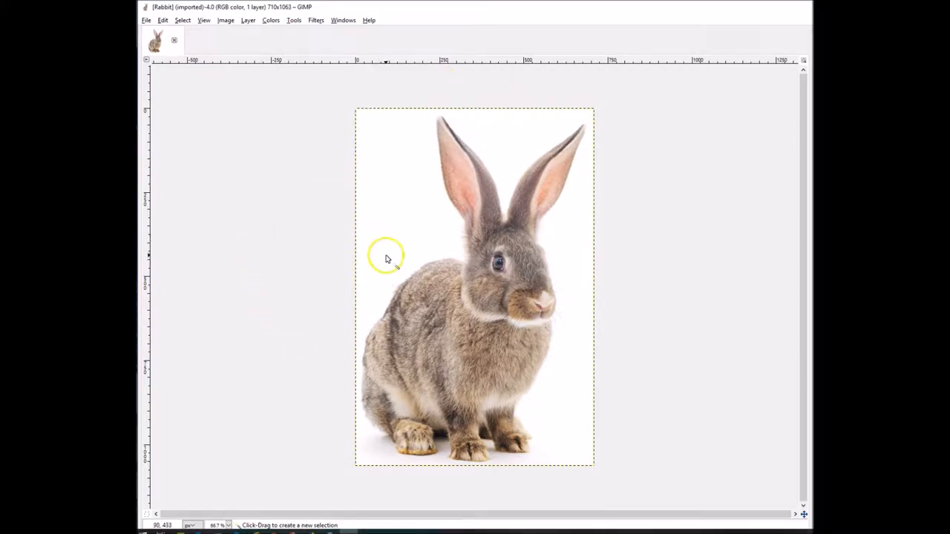
click(385, 256)
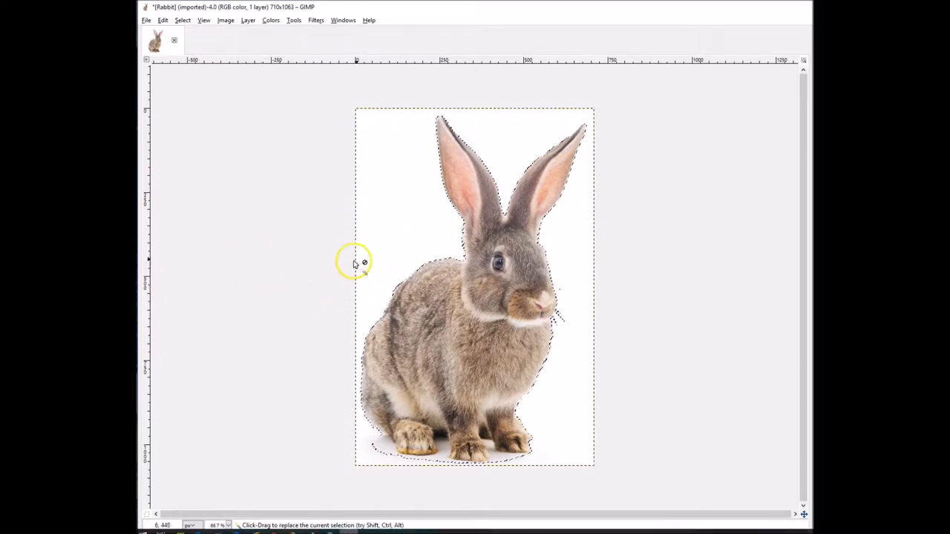
mouse_move(590, 122)
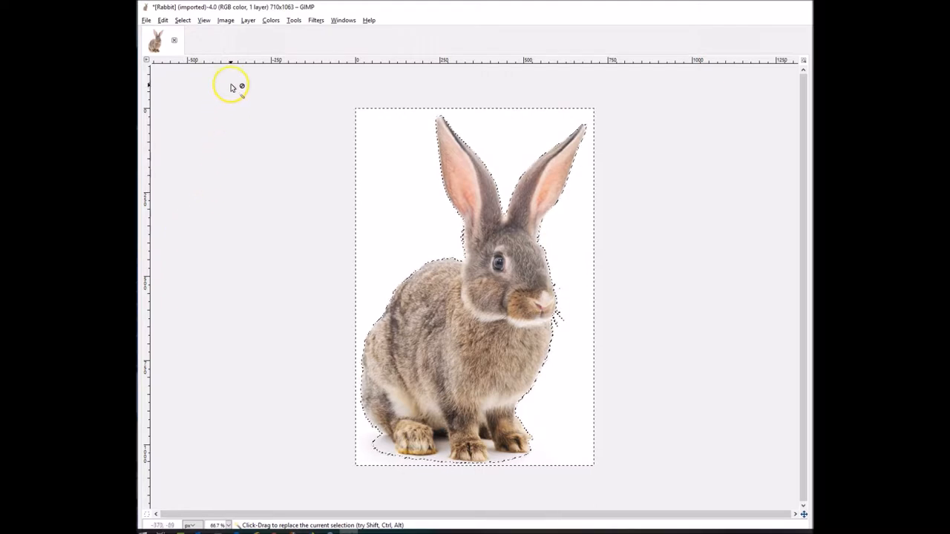
click(271, 20)
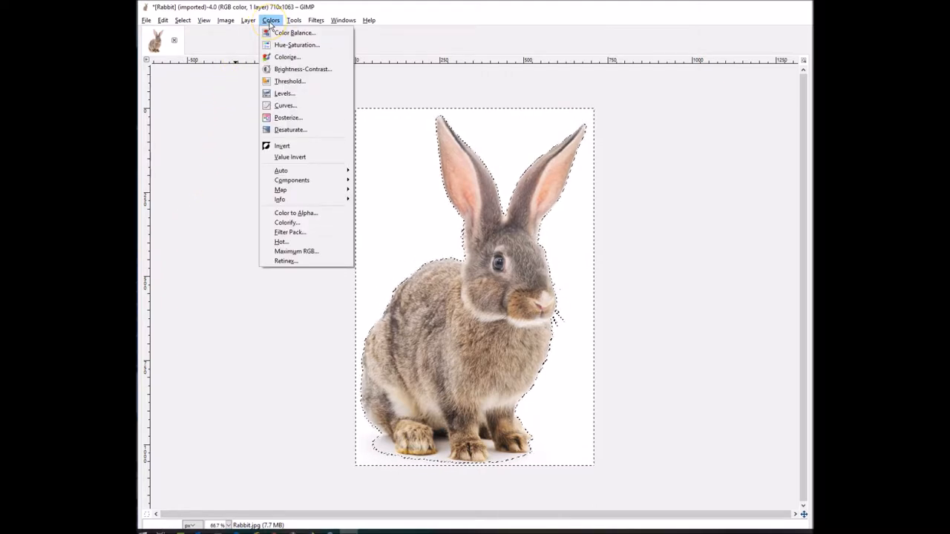
mouse_move(295, 213)
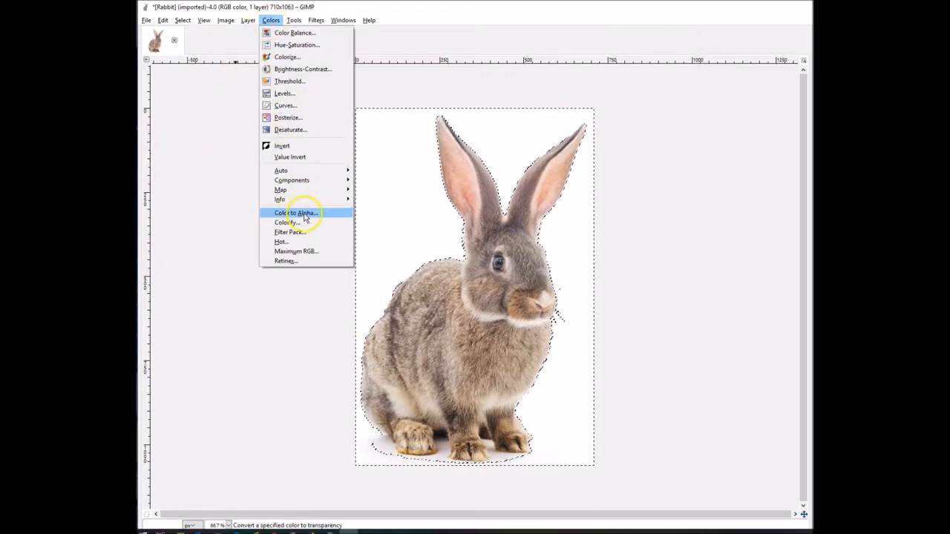
mouse_move(295, 213)
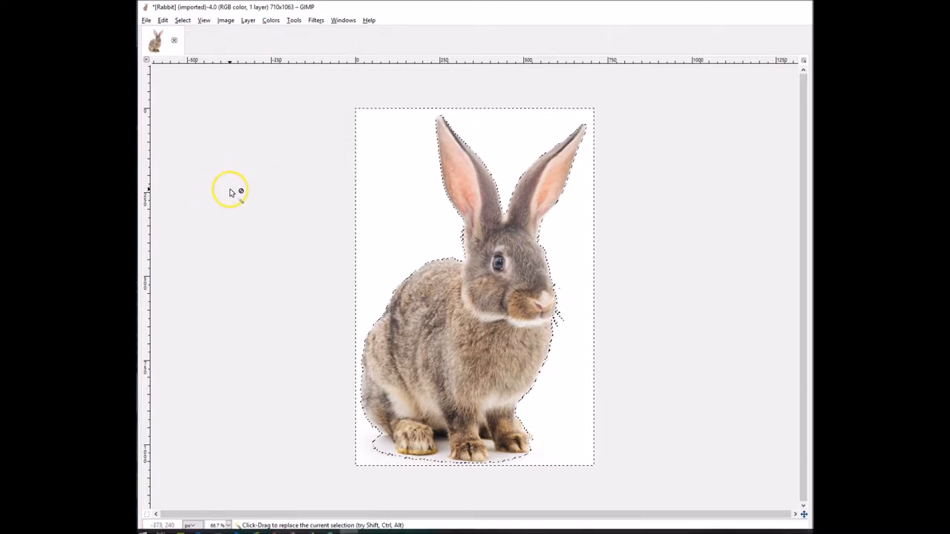
click(225, 20)
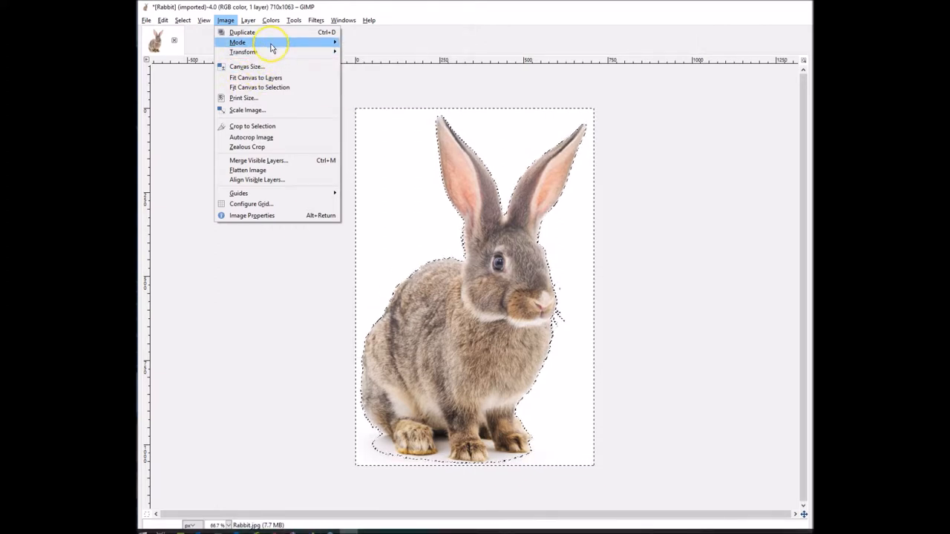
mouse_move(257, 160)
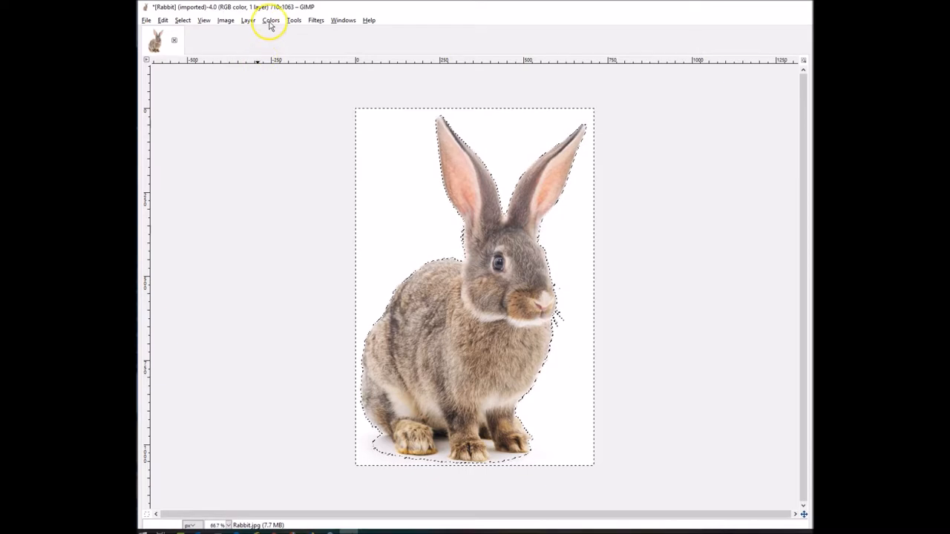
Apply Color to Alpha with white, making the background transparent.
click(270, 20)
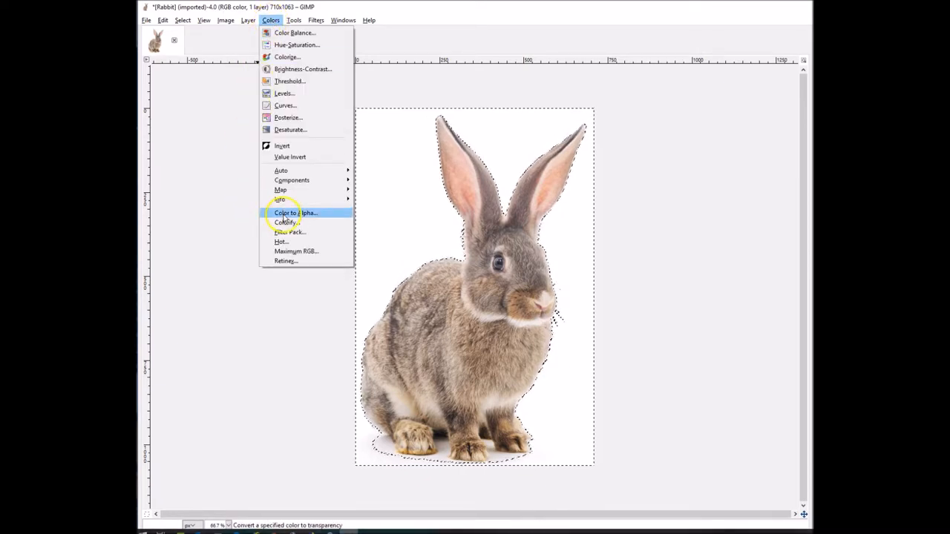
click(295, 213)
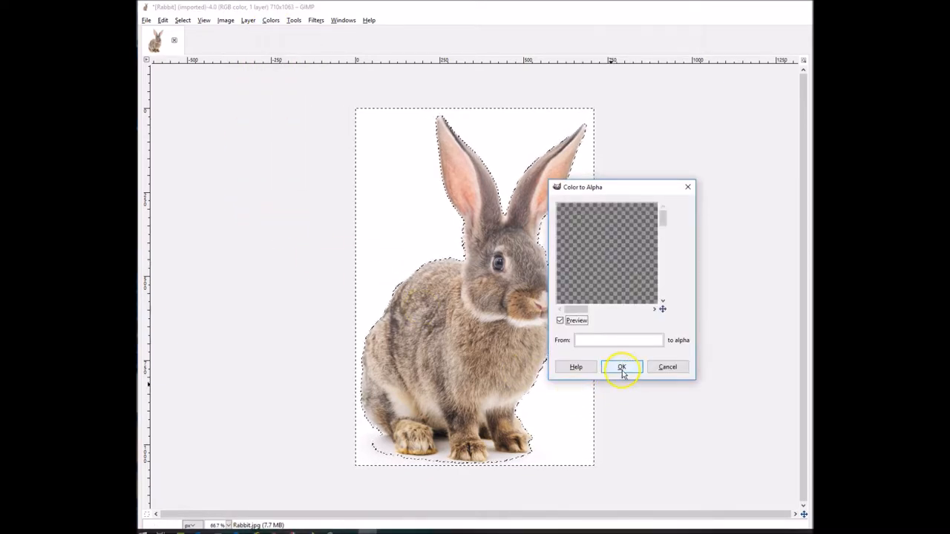
click(621, 367)
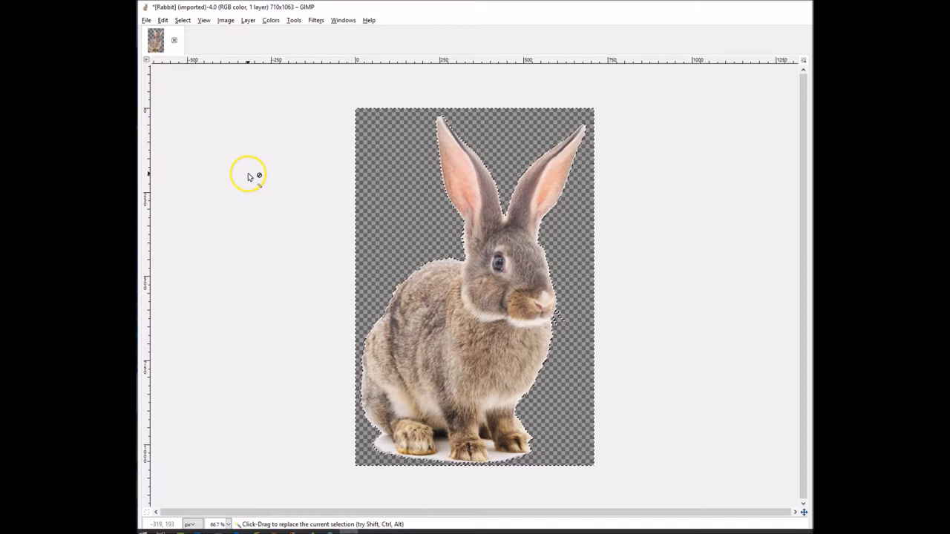
mouse_move(281, 207)
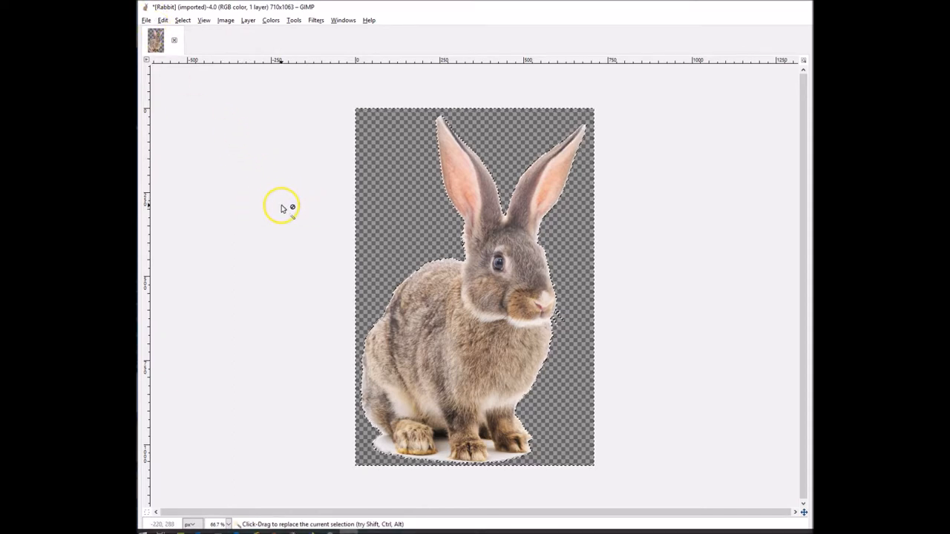
mouse_move(271, 202)
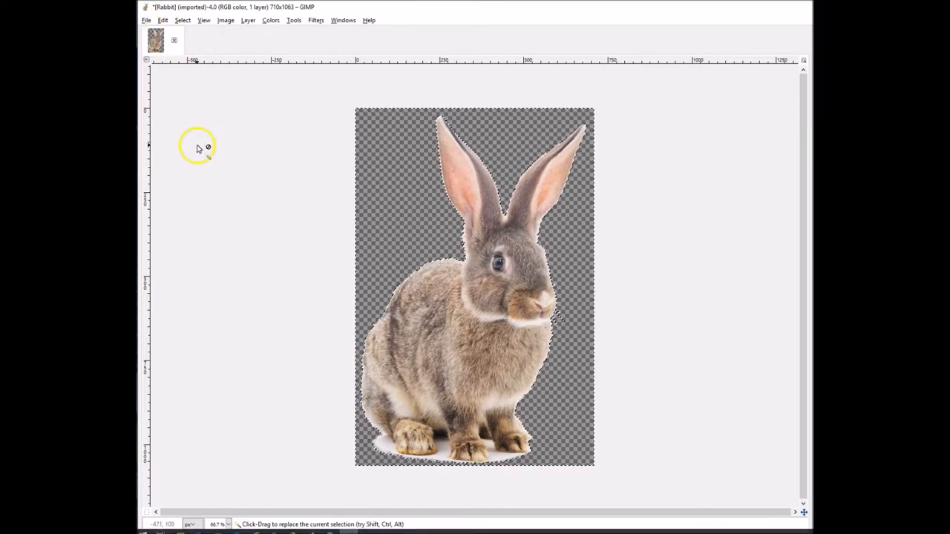
Export the image as Rabbit.png into the Example folder, reaching the PNG options.
click(146, 20)
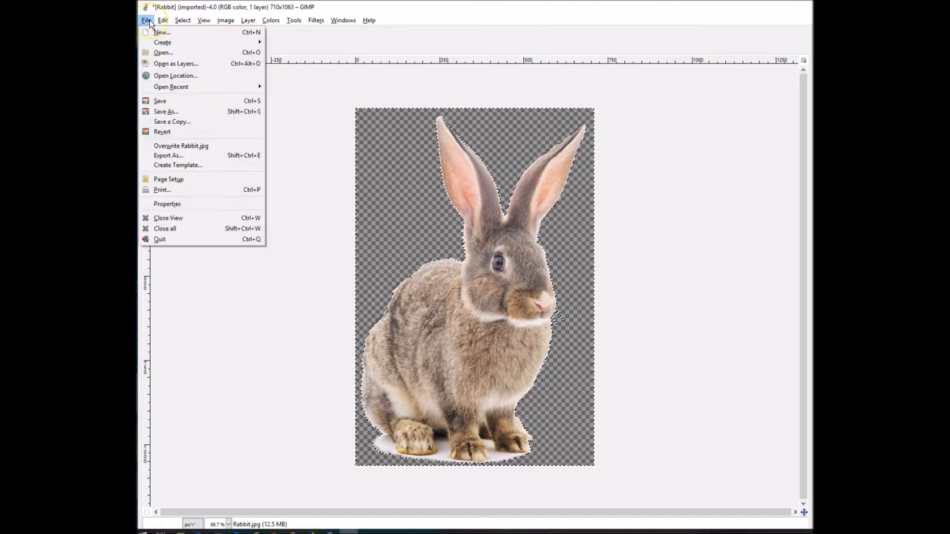
mouse_move(162, 132)
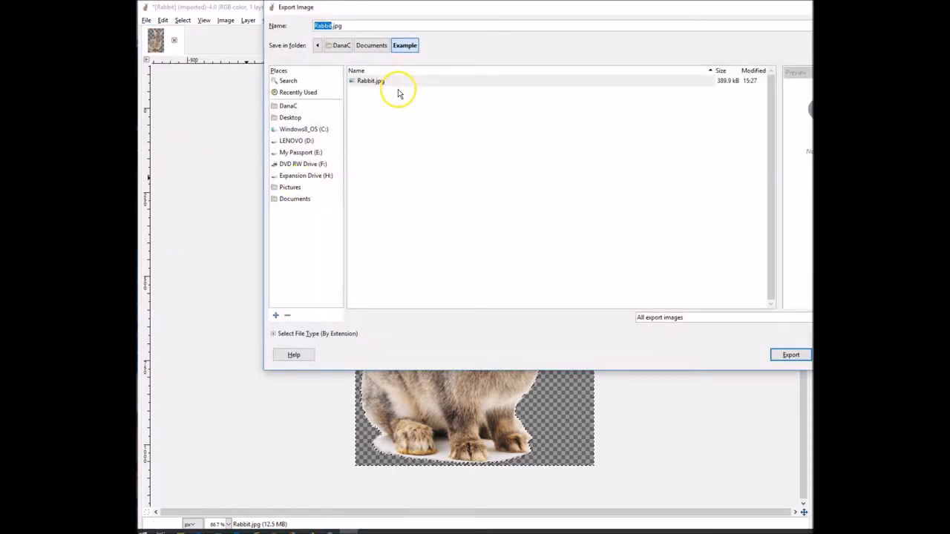
mouse_move(400, 81)
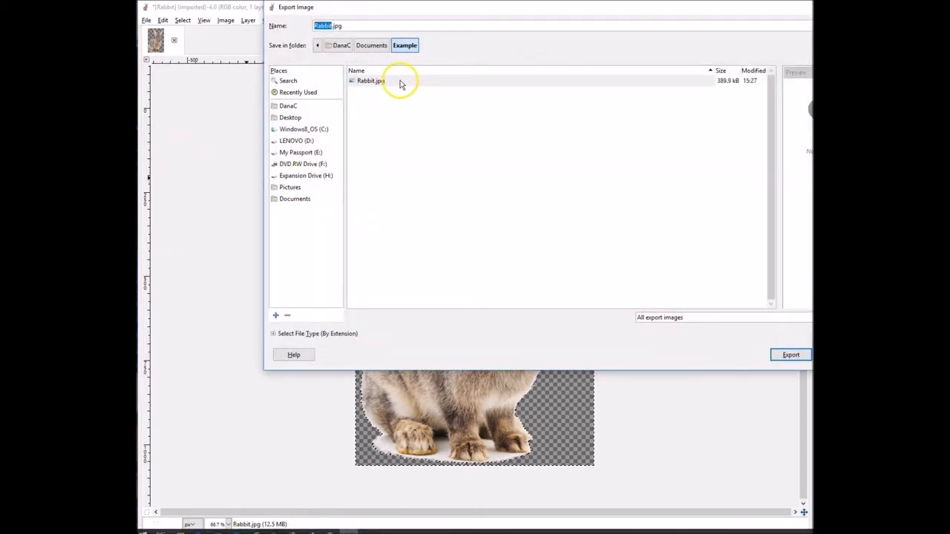
mouse_move(399, 146)
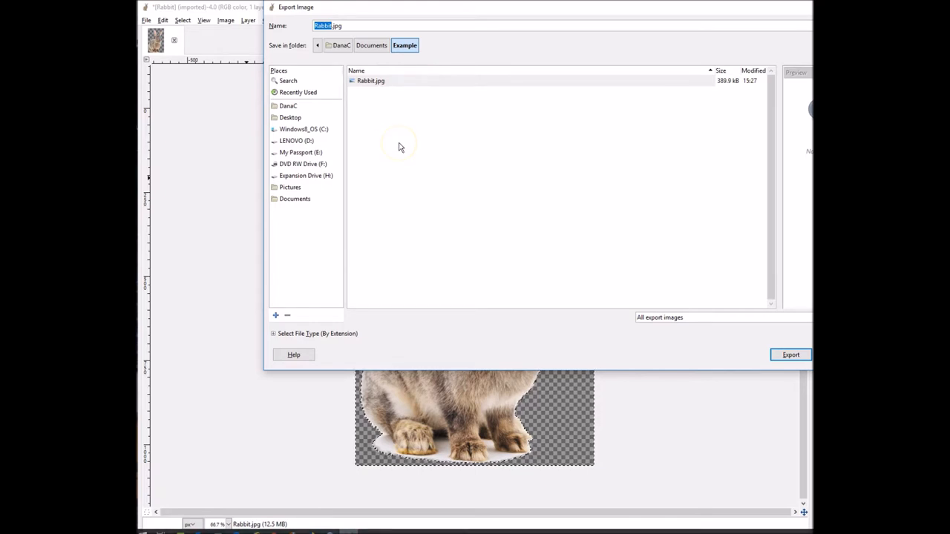
mouse_move(398, 146)
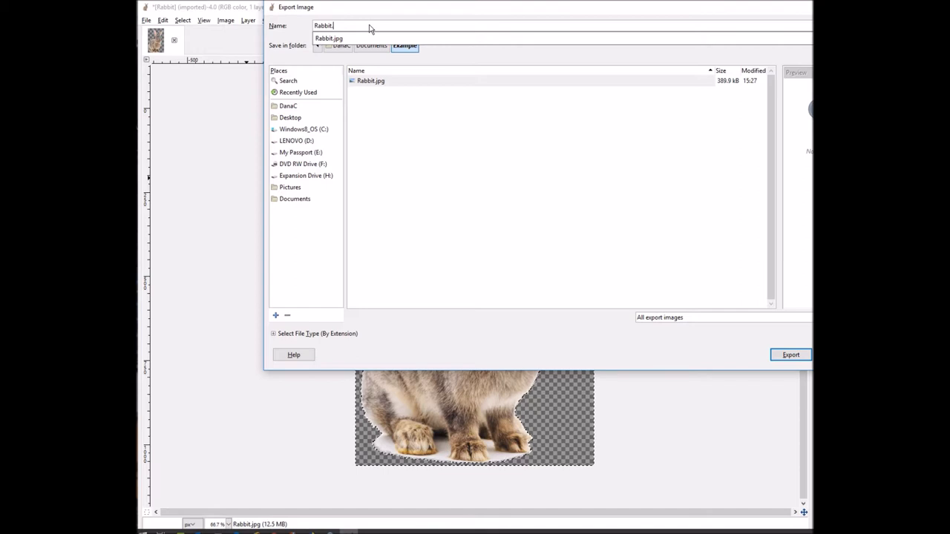
text(png)
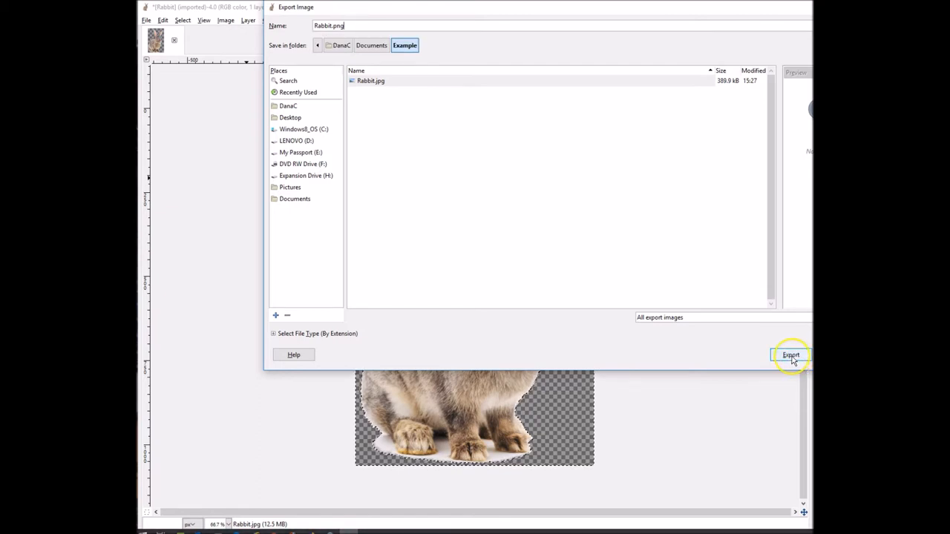
click(790, 355)
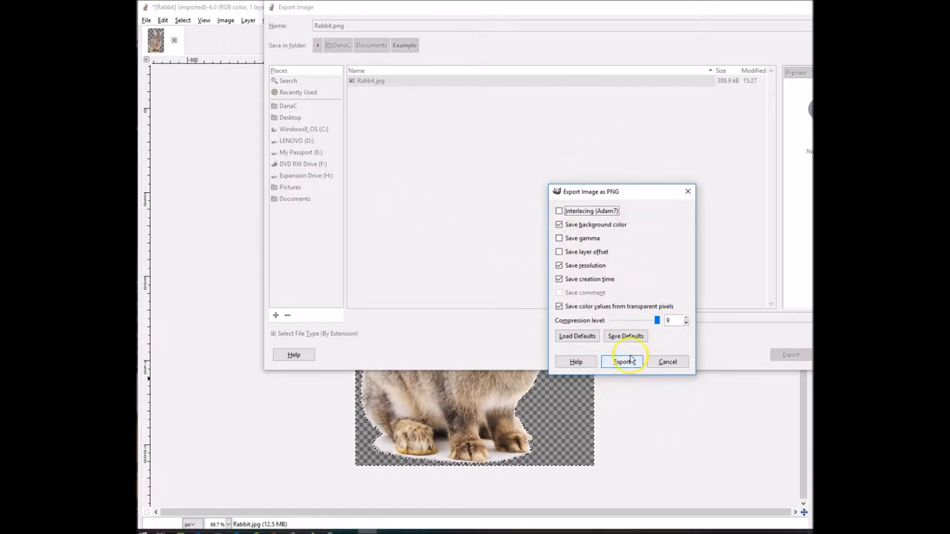
Confirm the PNG export with default settings, writing Rabbit.png.
click(624, 361)
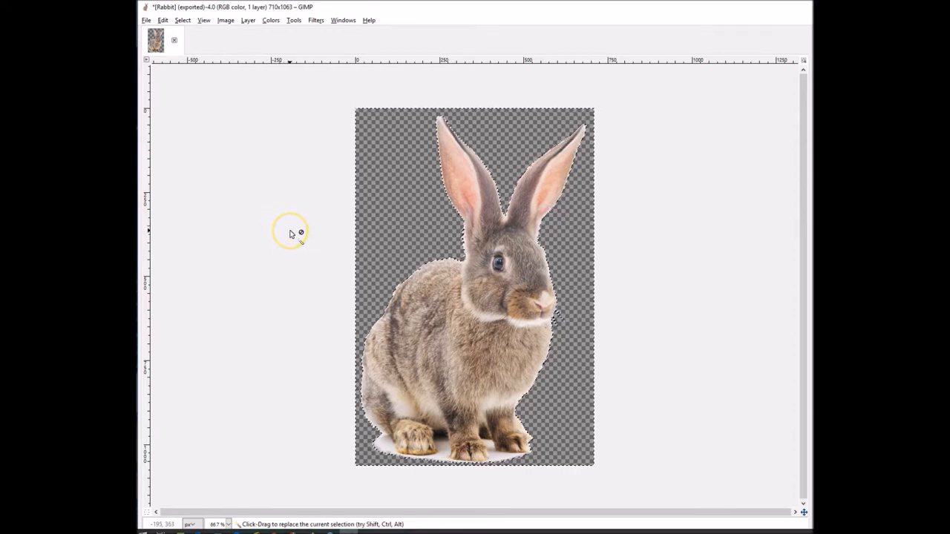
mouse_move(303, 153)
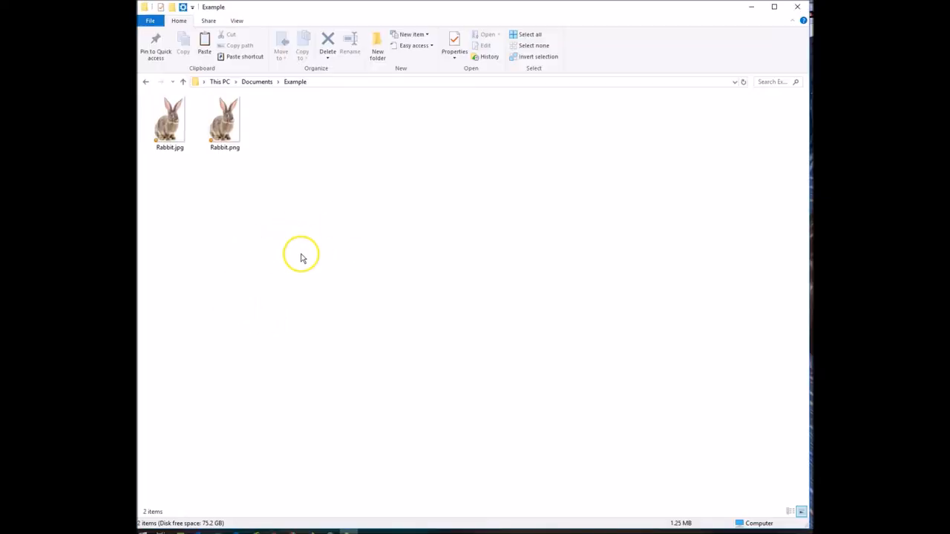
mouse_move(265, 271)
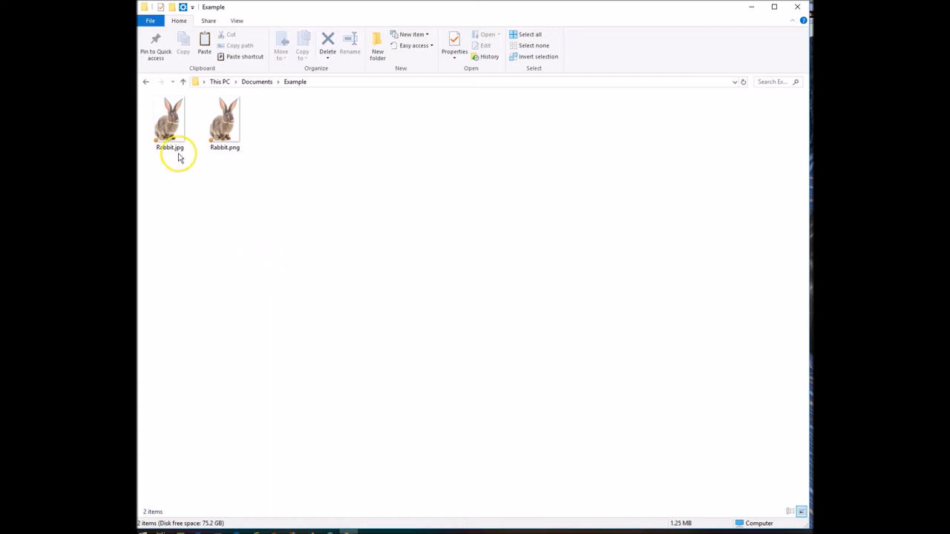
mouse_move(204, 225)
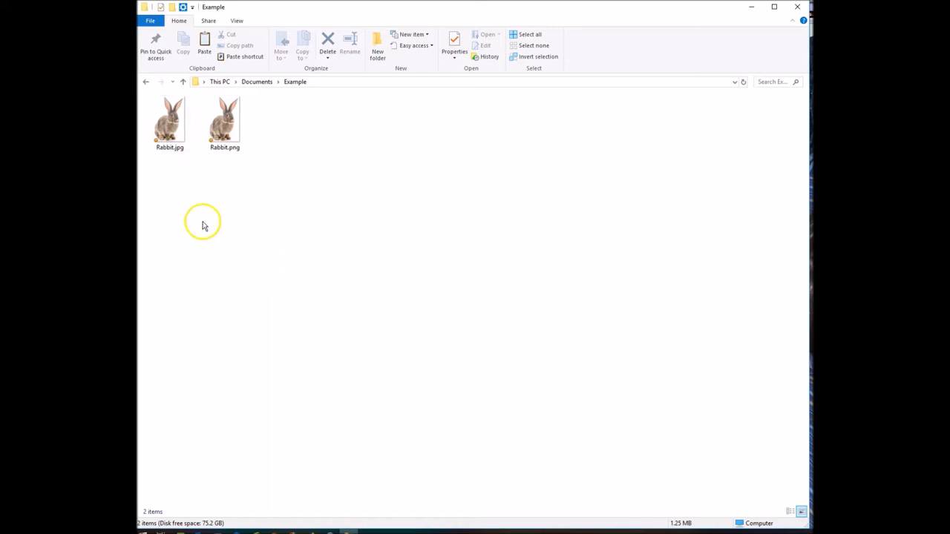
Open the exported Rabbit.png from the Example folder in the picture viewer.
click(224, 119)
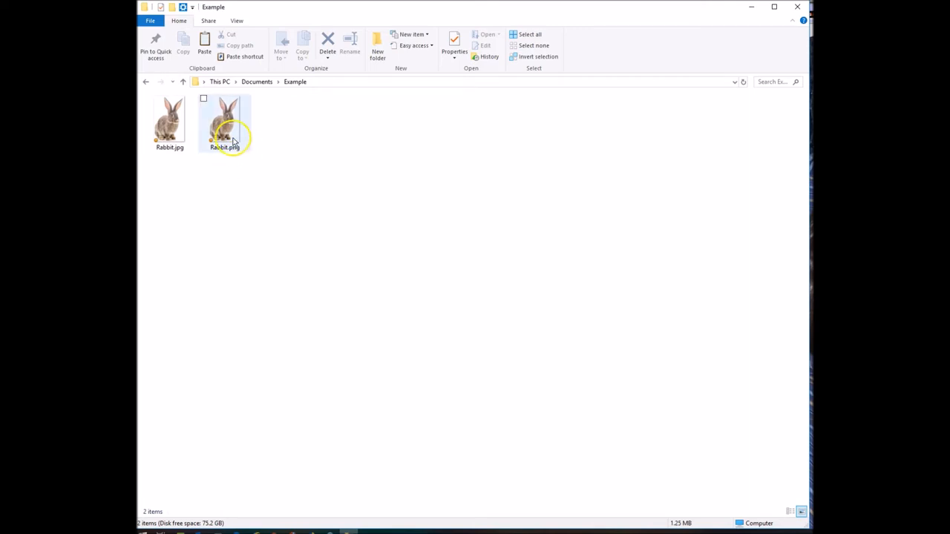
click(225, 122)
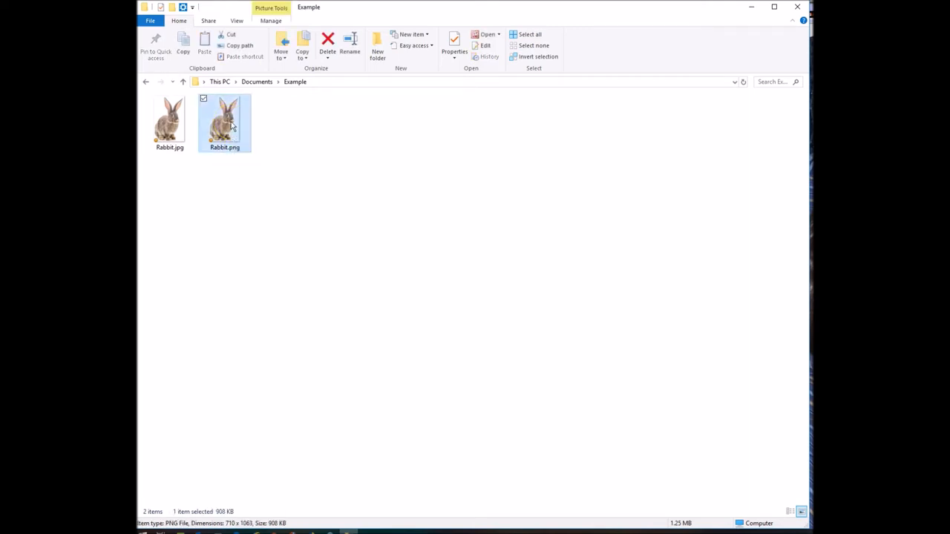
double_click(224, 118)
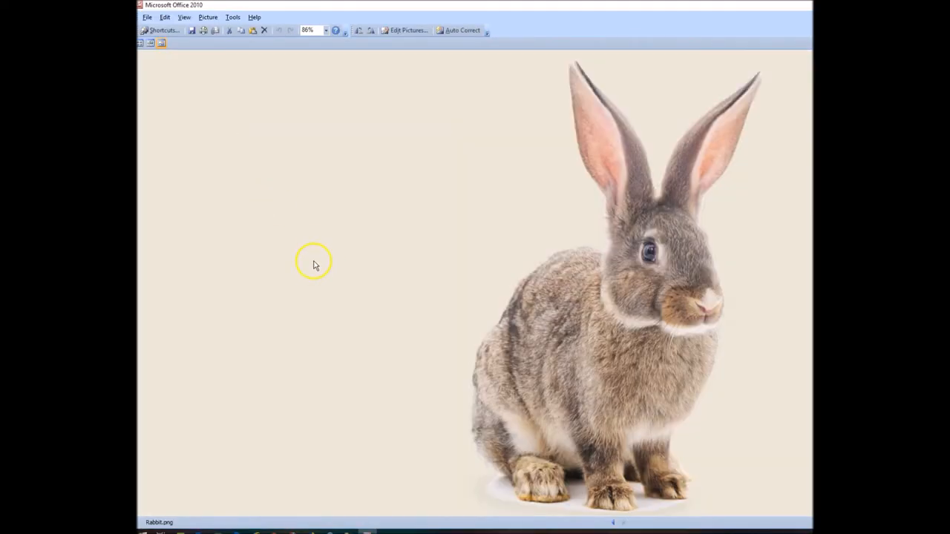
mouse_move(456, 269)
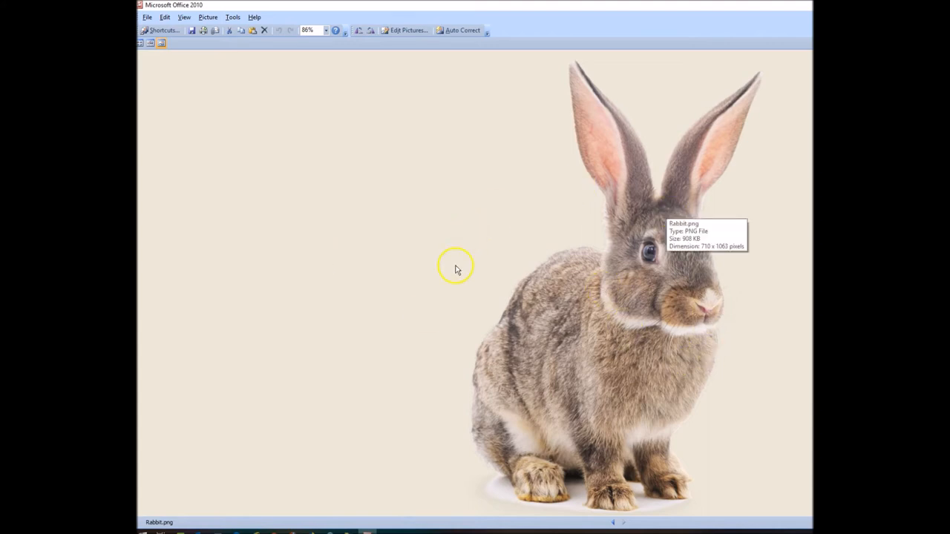
mouse_move(770, 104)
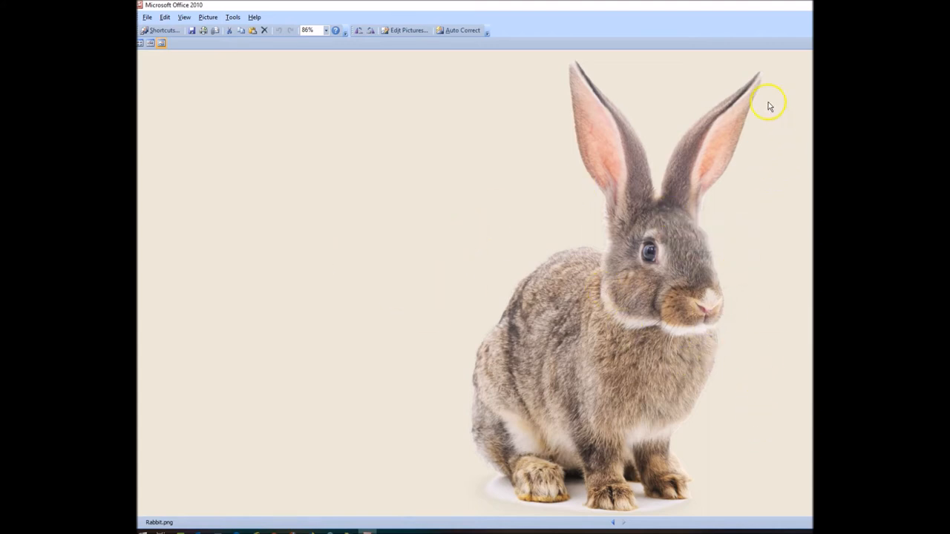